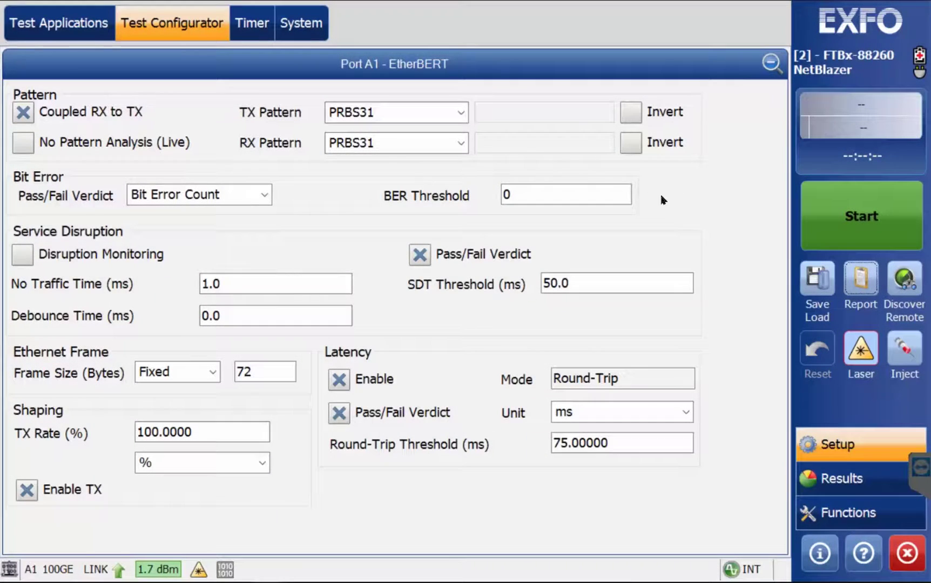
Keep PRBS31 as the transmit pattern and show the bit-error verdict options.
click(455, 144)
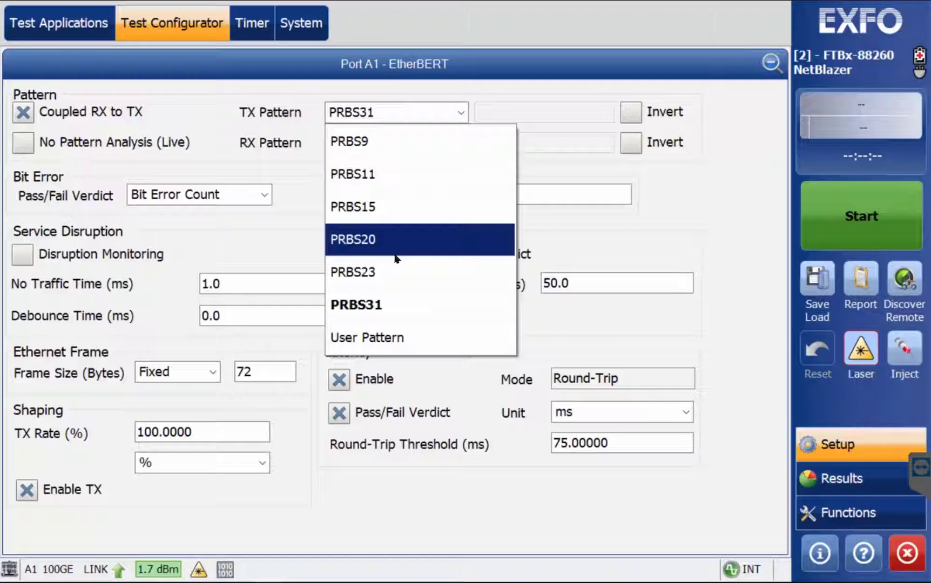
click(356, 304)
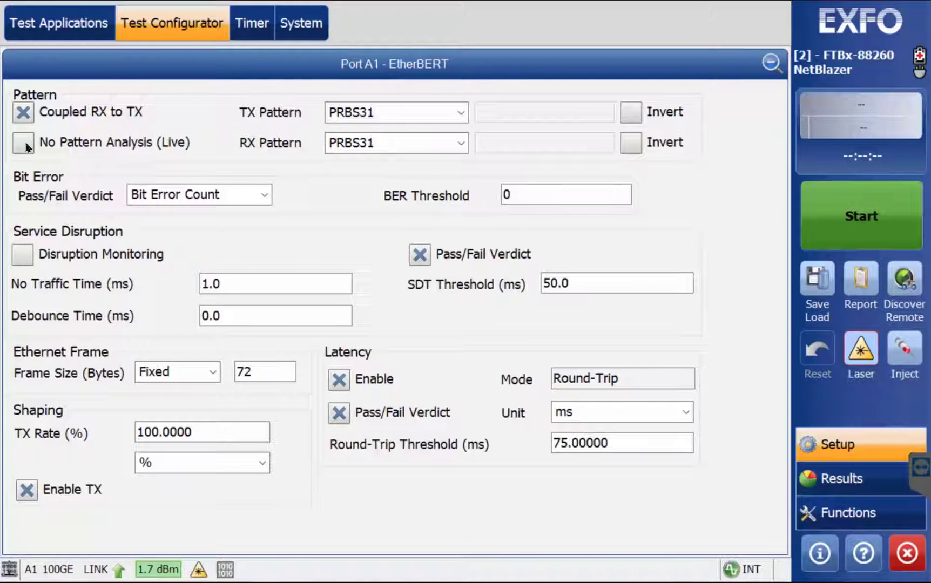
click(23, 143)
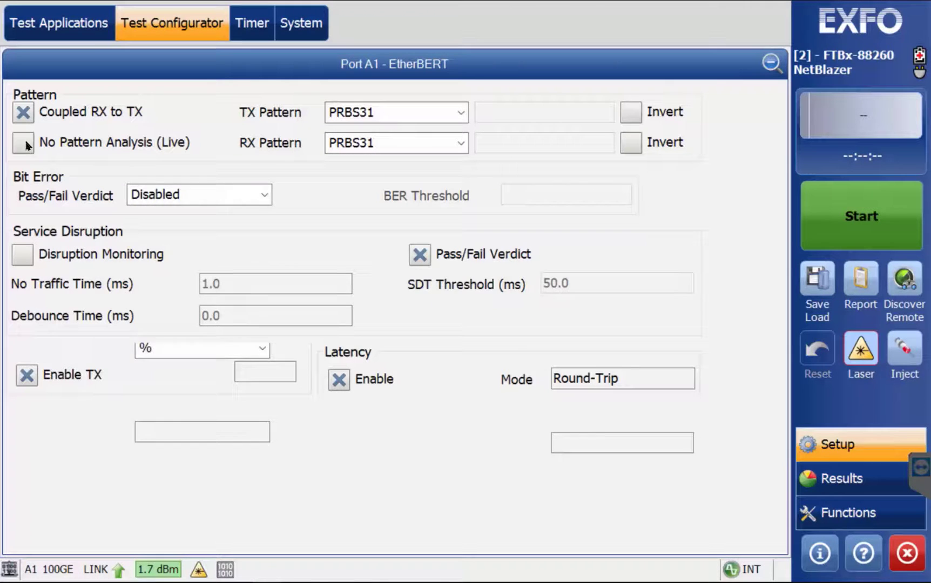
click(262, 194)
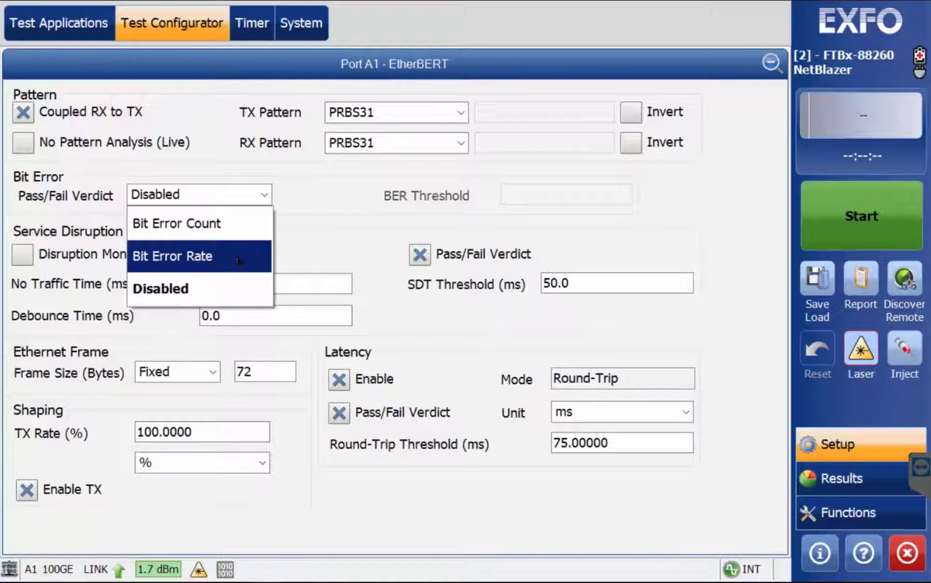
Judge bit errors by Bit Error Count, toggling disruption monitoring on and back off.
click(176, 223)
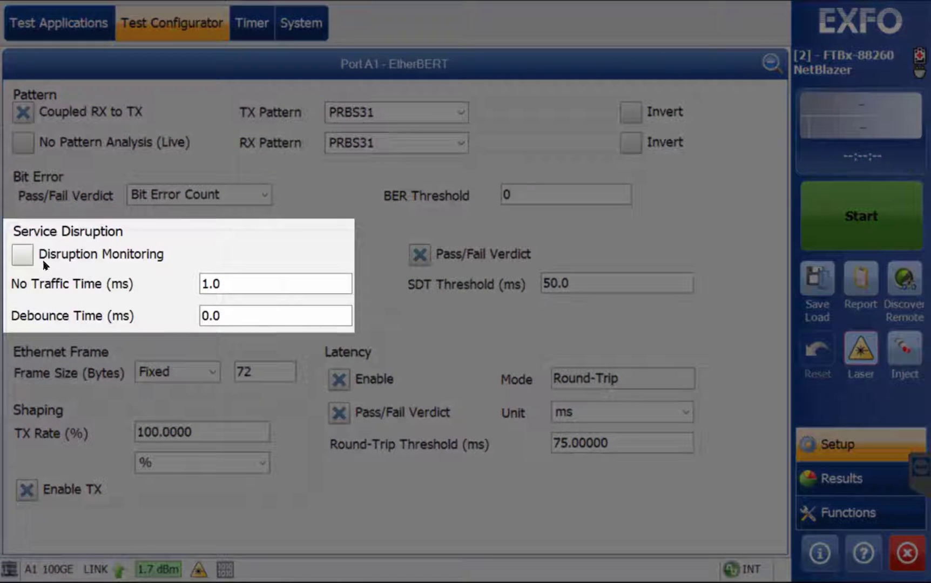
click(24, 255)
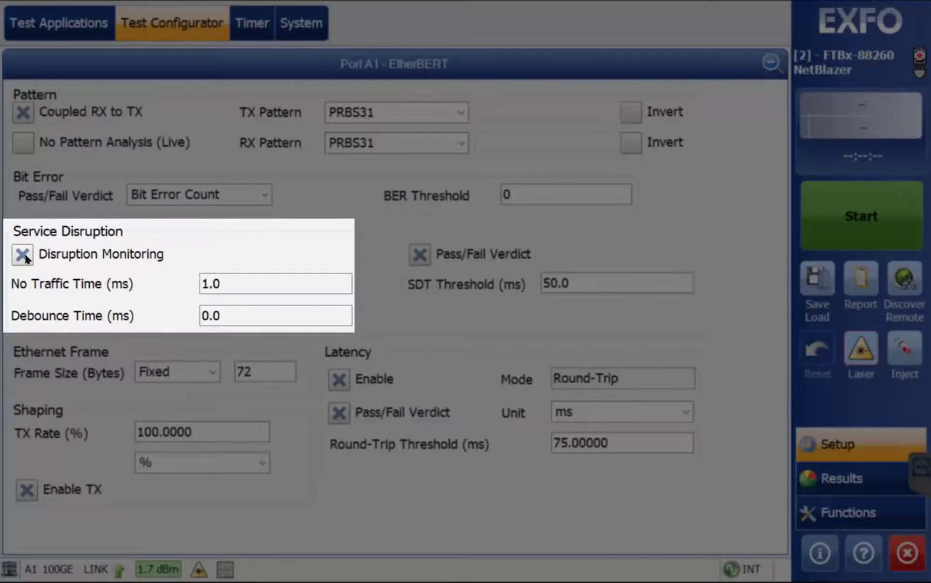
click(22, 254)
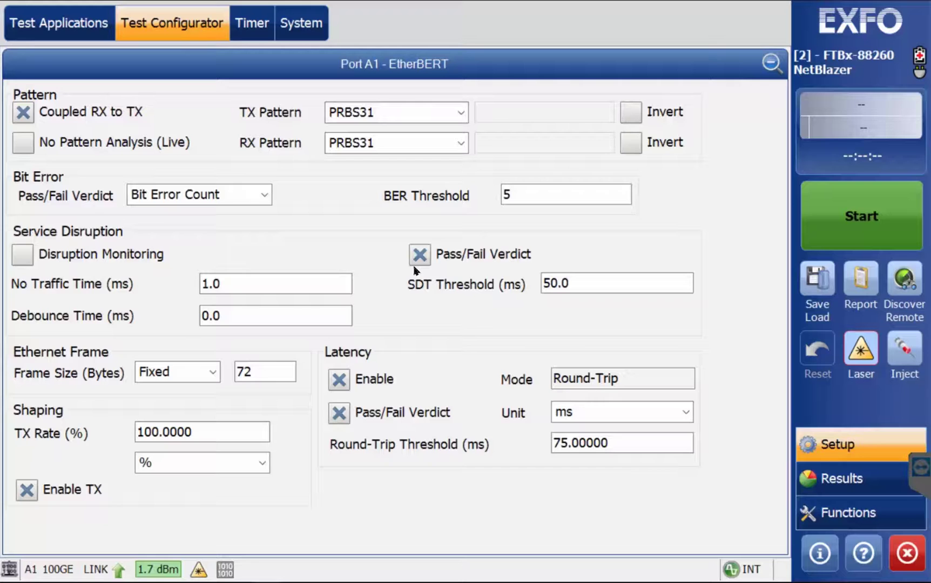
Select the EMIX frame size and review its seven sizes from 72 to 1518 bytes.
click(212, 372)
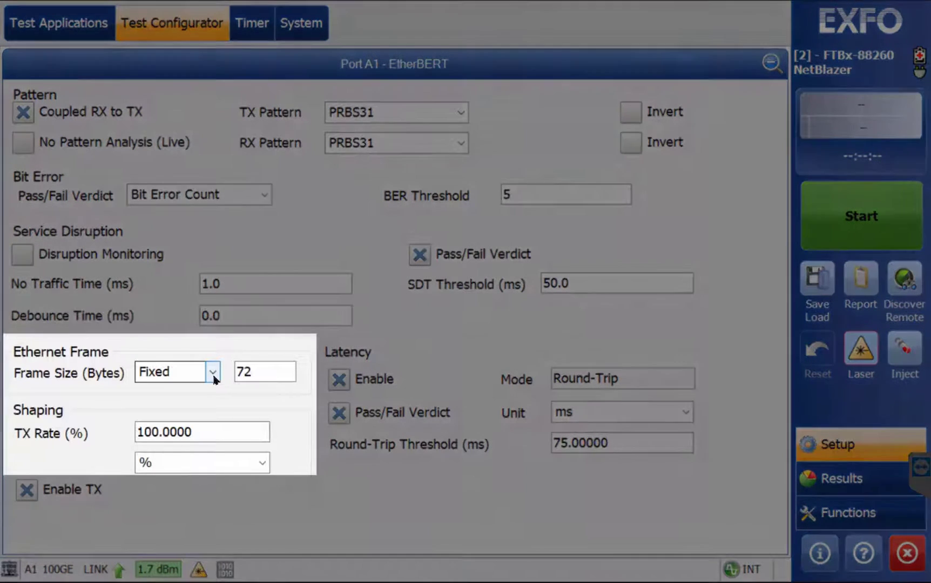
click(213, 372)
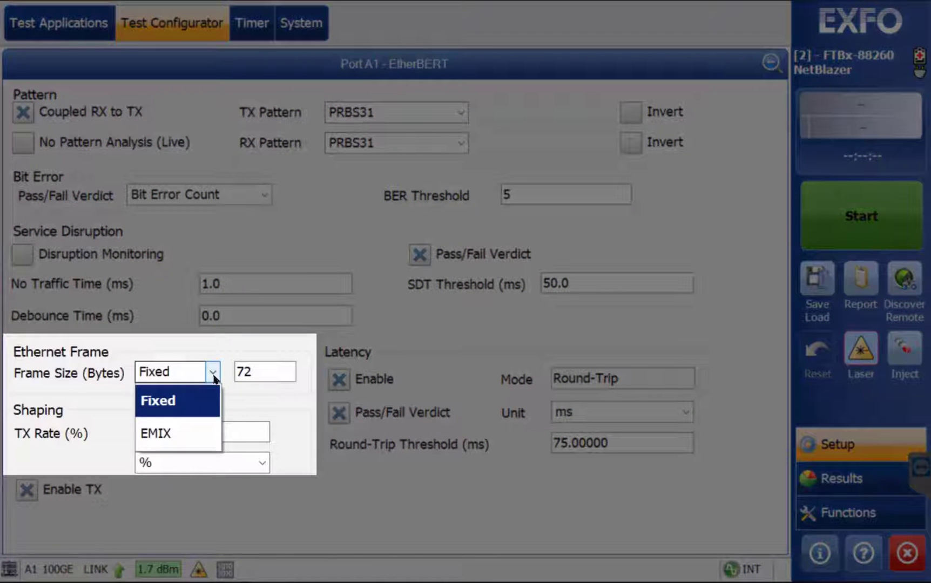
click(156, 433)
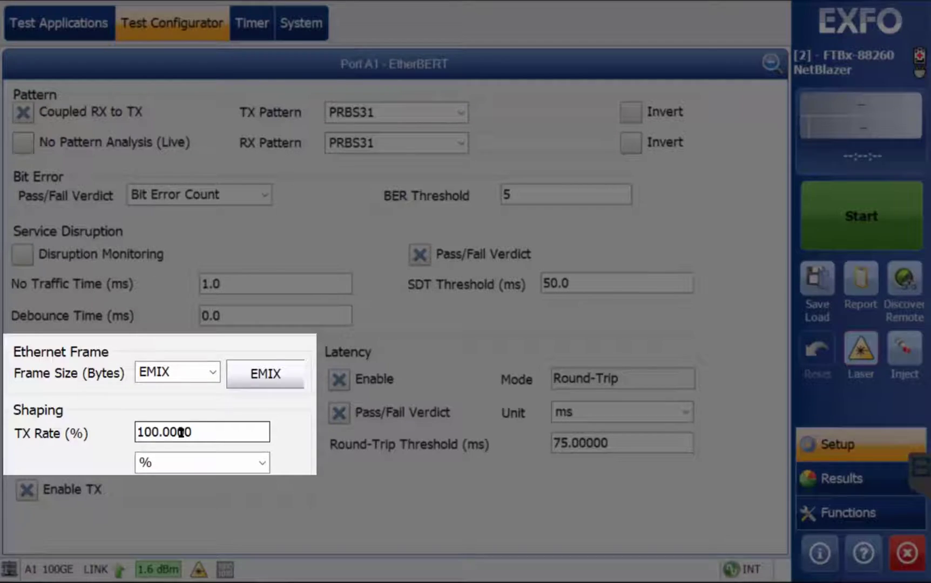
click(264, 374)
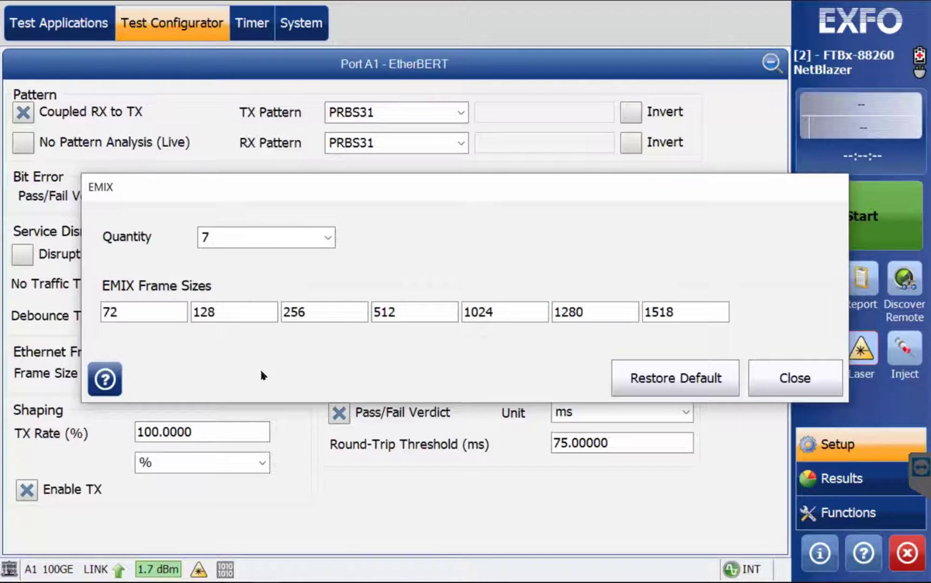
mouse_move(125, 389)
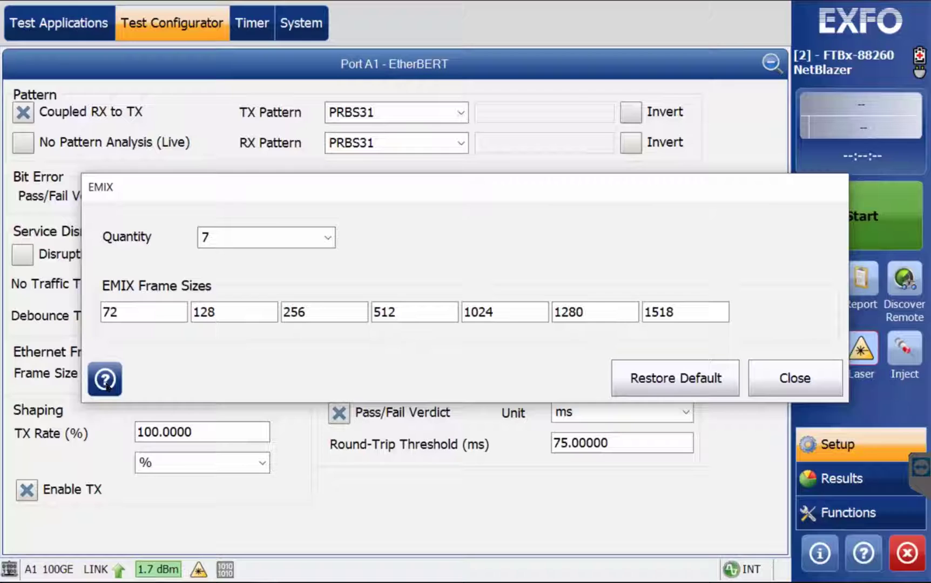
click(105, 379)
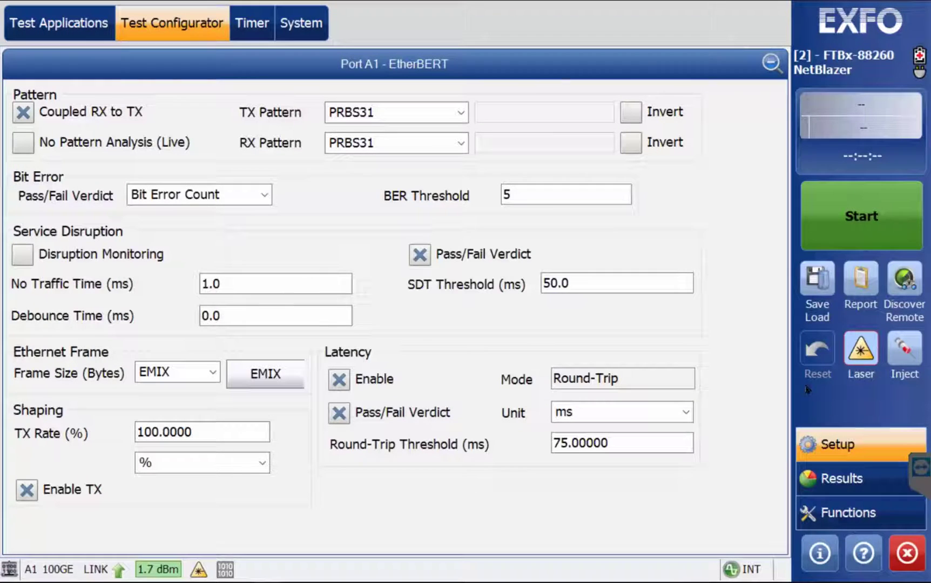
Review the Shaping settings and show the ms/µs latency threshold unit options.
click(198, 195)
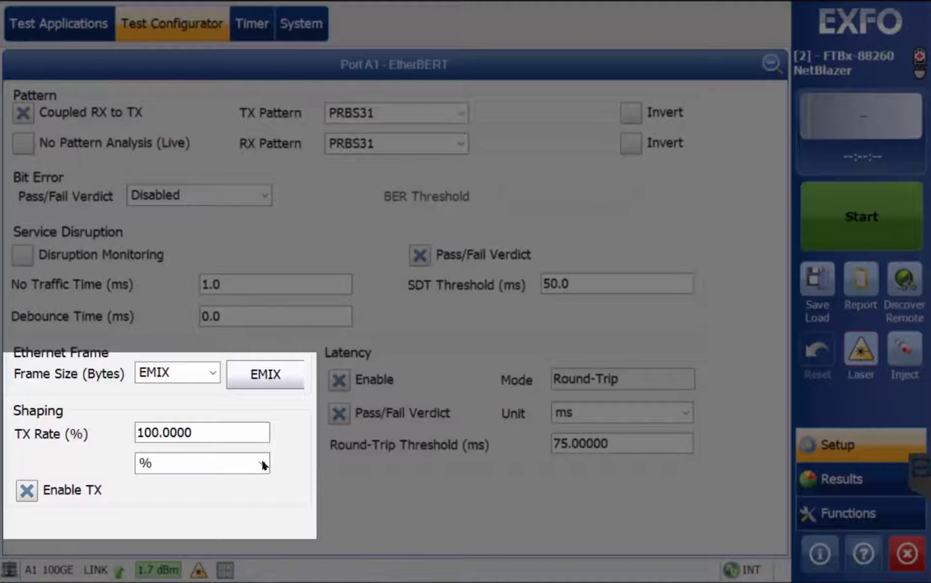
click(262, 464)
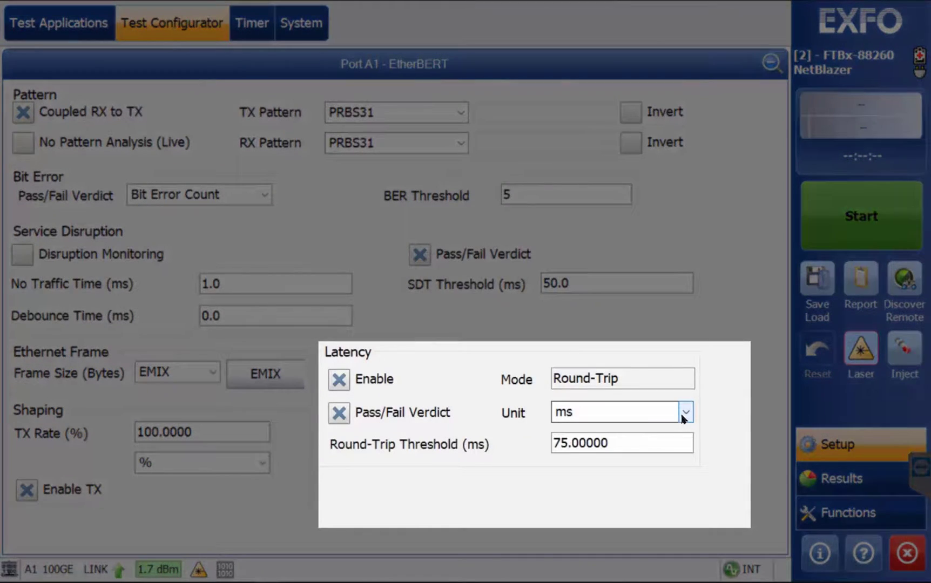
click(686, 412)
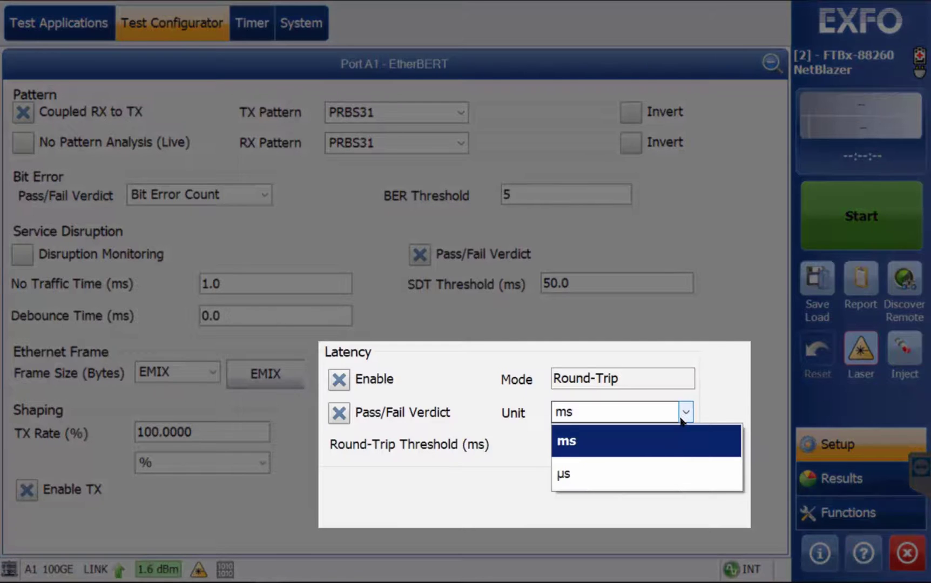